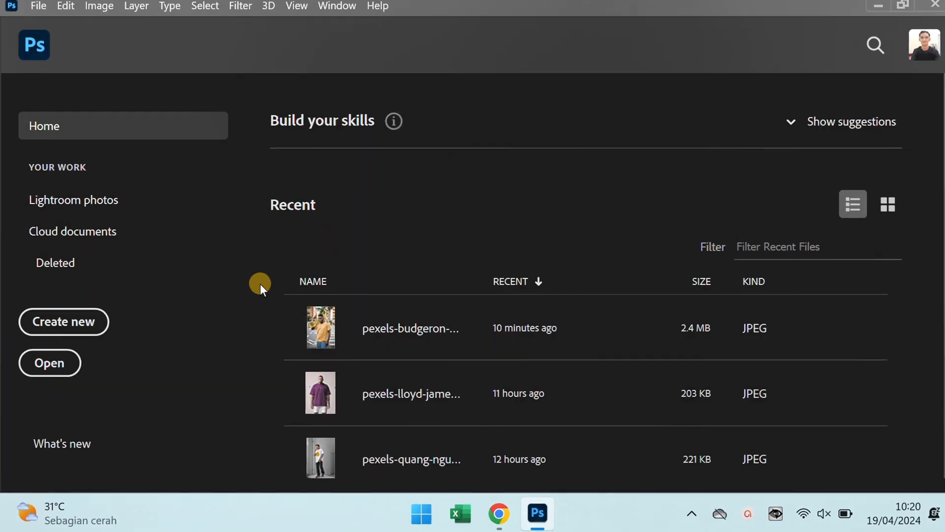
Open the photo pexels-budgeron-bach-5159242 of the skateboarder in the yellow T-shirt
left_click(50, 363)
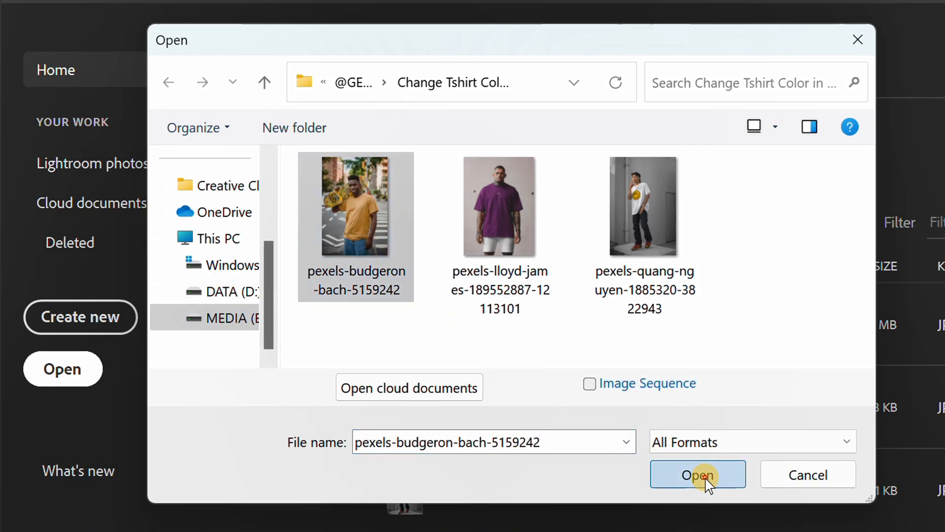
left_click(698, 474)
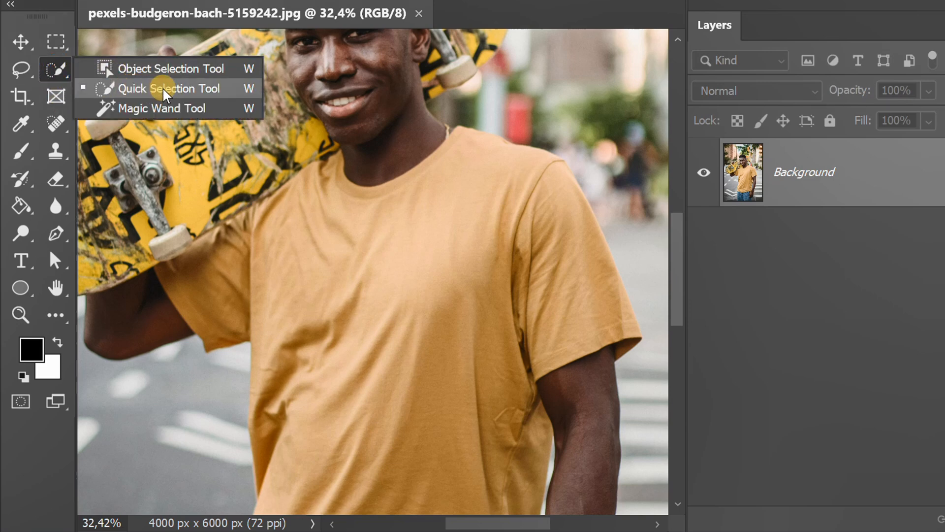
Brush over the yellow T-shirt with the Quick Selection Tool to select it
left_click(168, 89)
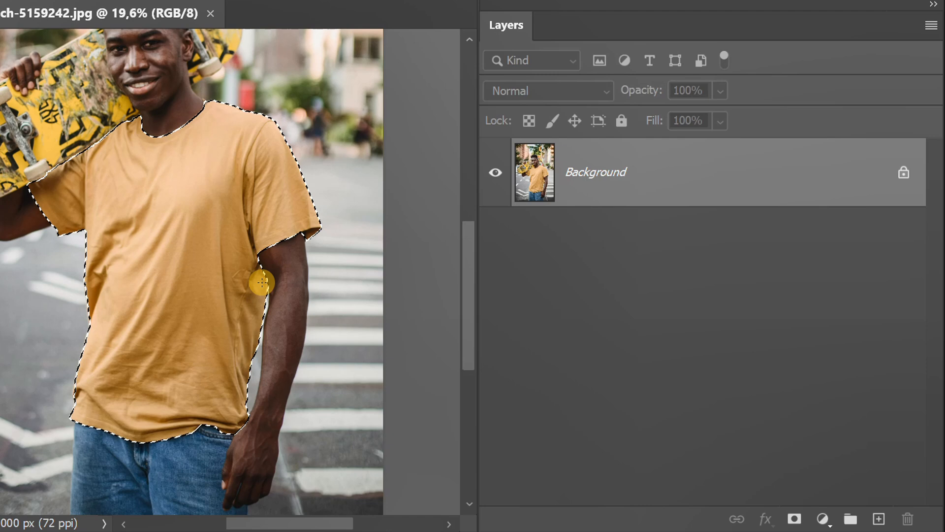
Create a group named 'color' and add a Levels adjustment masked to the shirt
left_click(850, 518)
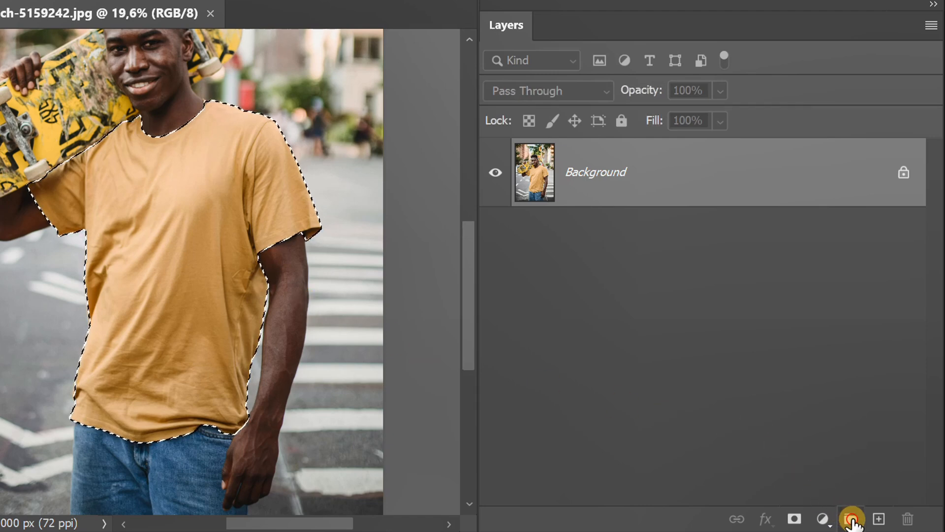
left_click(849, 517)
type("color")
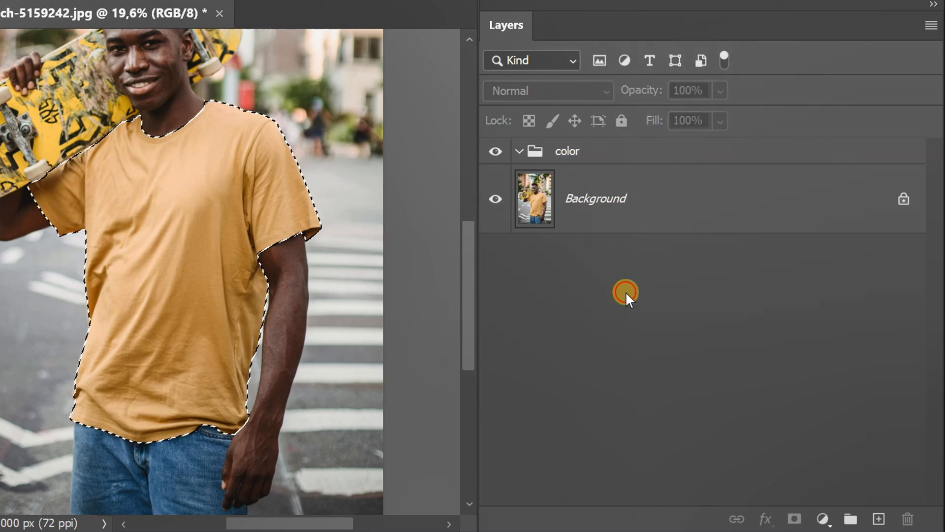
left_click(566, 150)
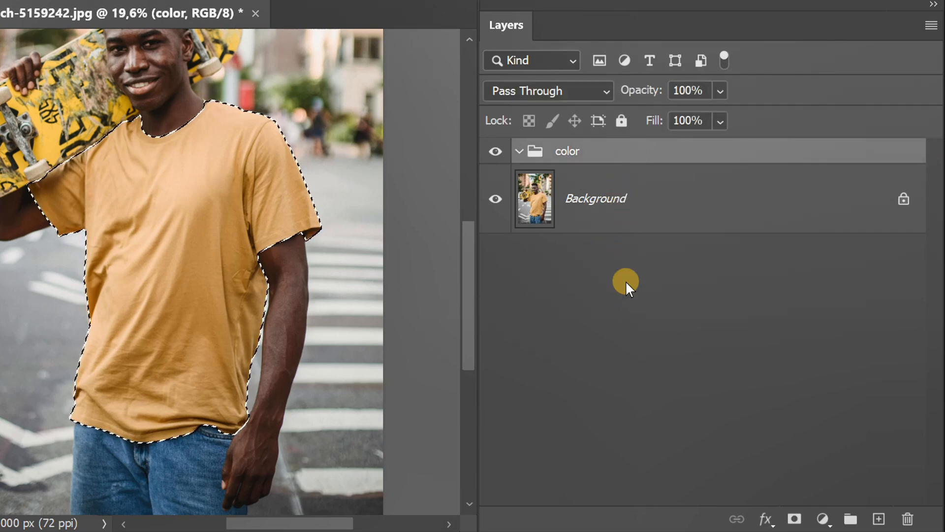
left_click(823, 520)
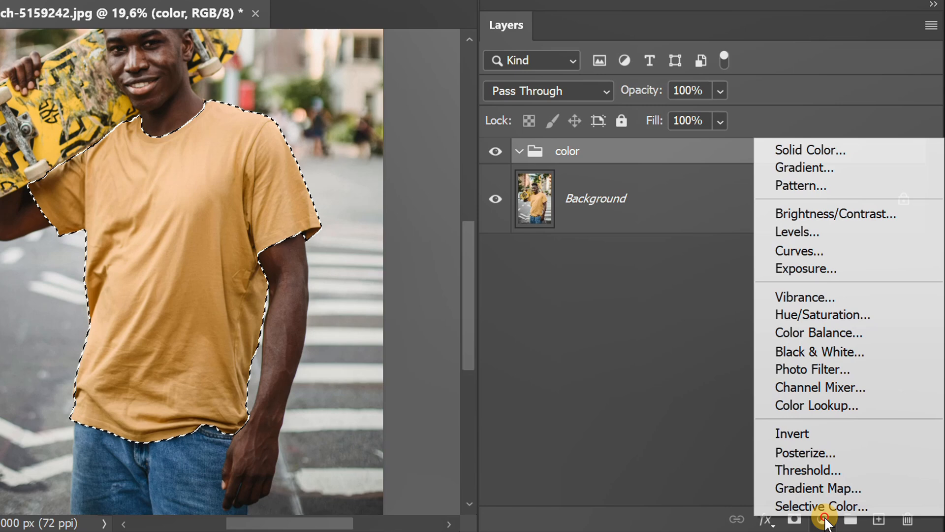
mouse_move(831, 232)
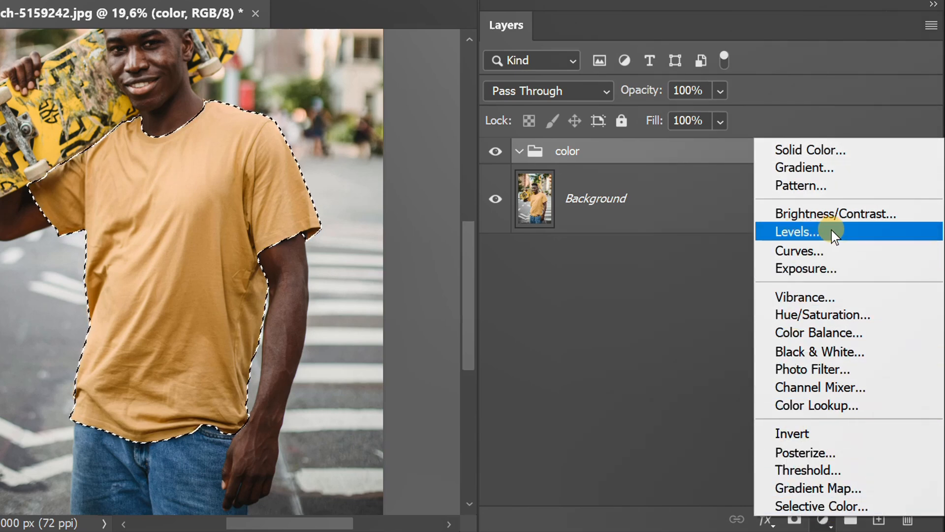
left_click(796, 232)
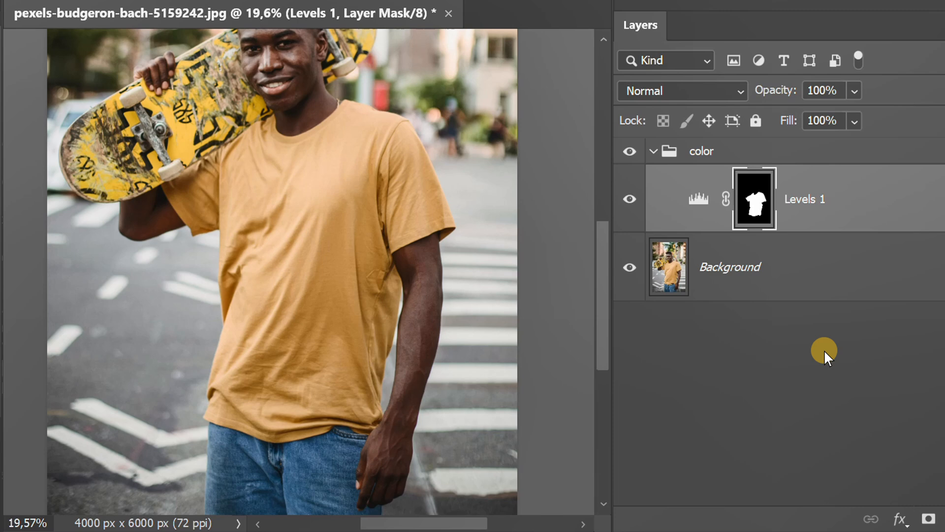
Load the shirt mask as a selection and add a dusty red Solid Color fill
left_click(759, 199)
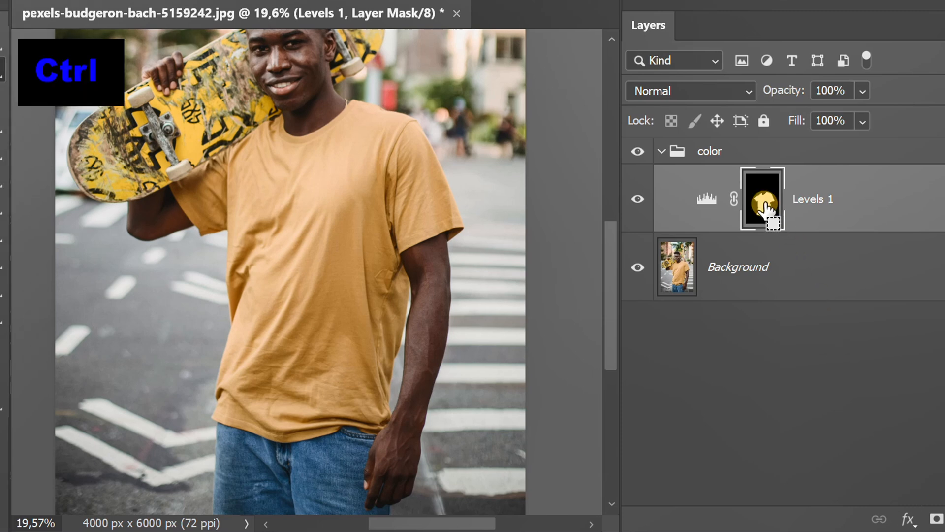
left_click(760, 199)
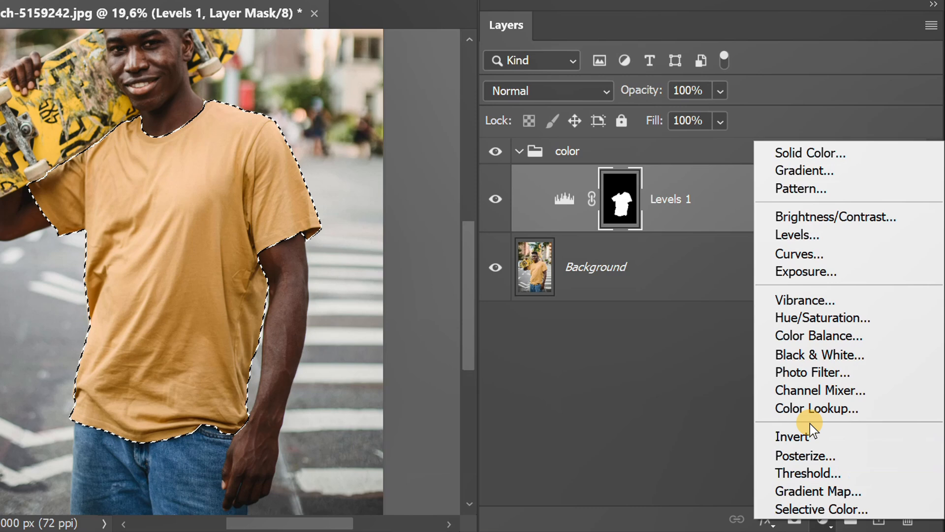
mouse_move(852, 155)
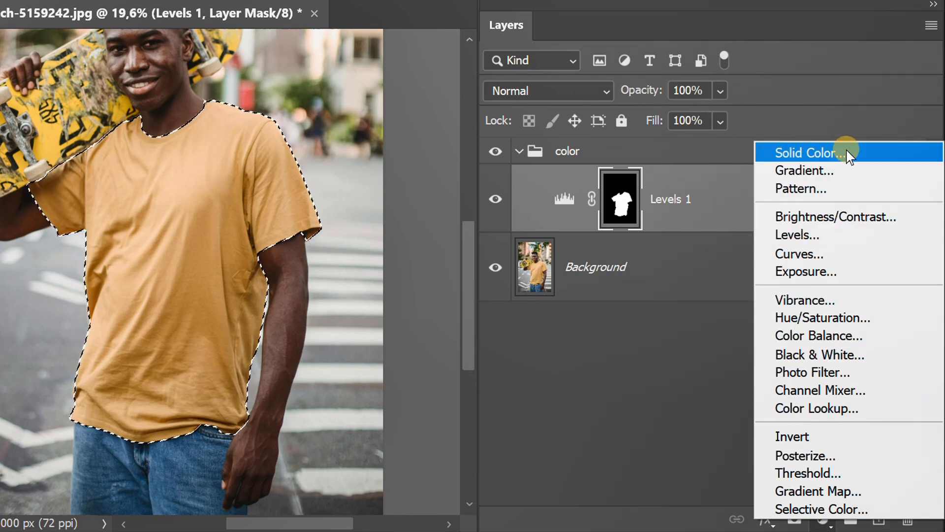
left_click(812, 153)
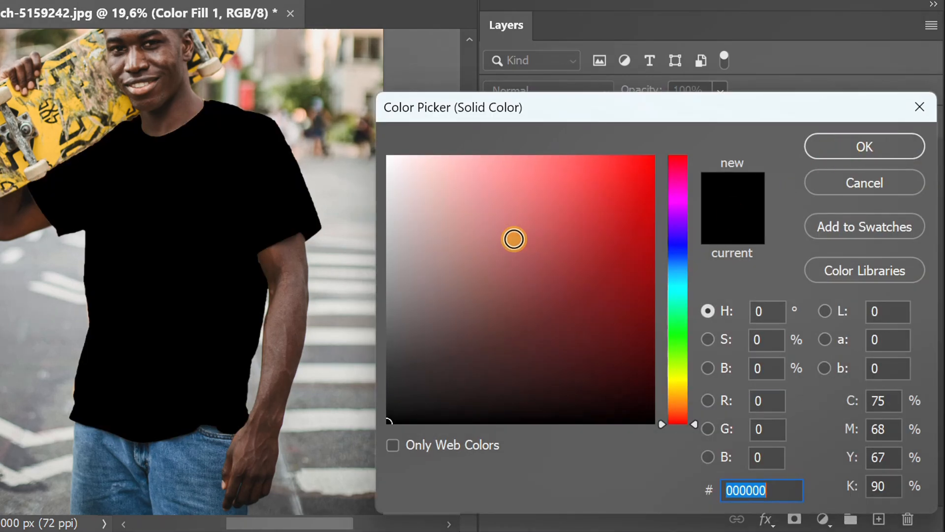
left_click(634, 231)
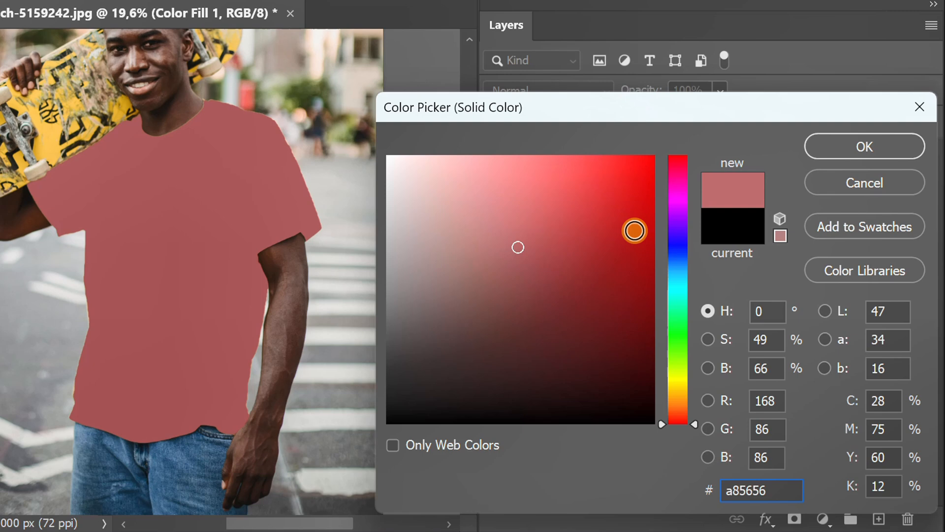
left_click(865, 146)
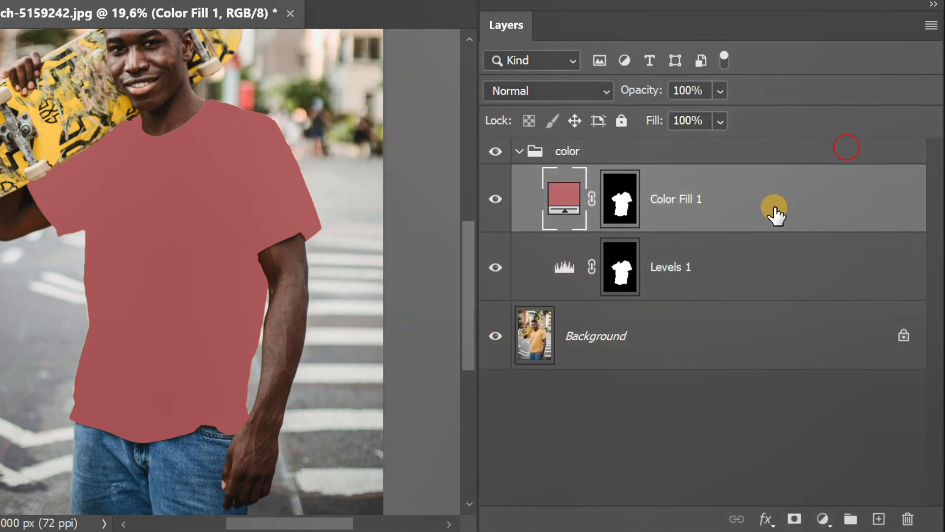
mouse_move(582, 90)
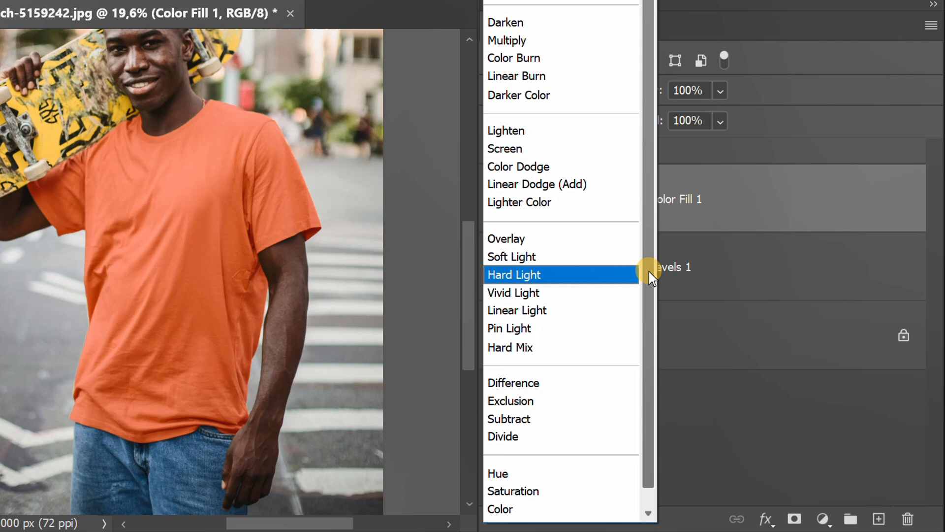
Set Color Fill 1's blend mode to Color
left_click(500, 491)
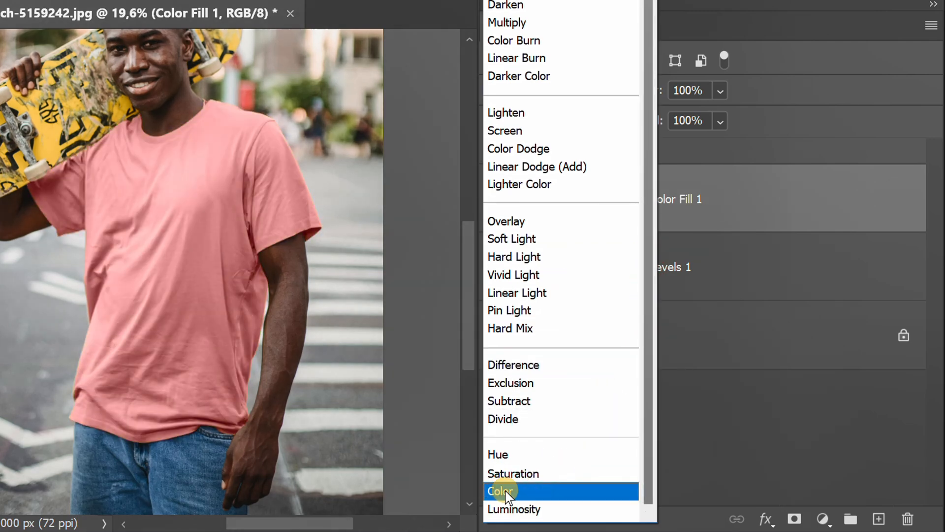
left_click(501, 490)
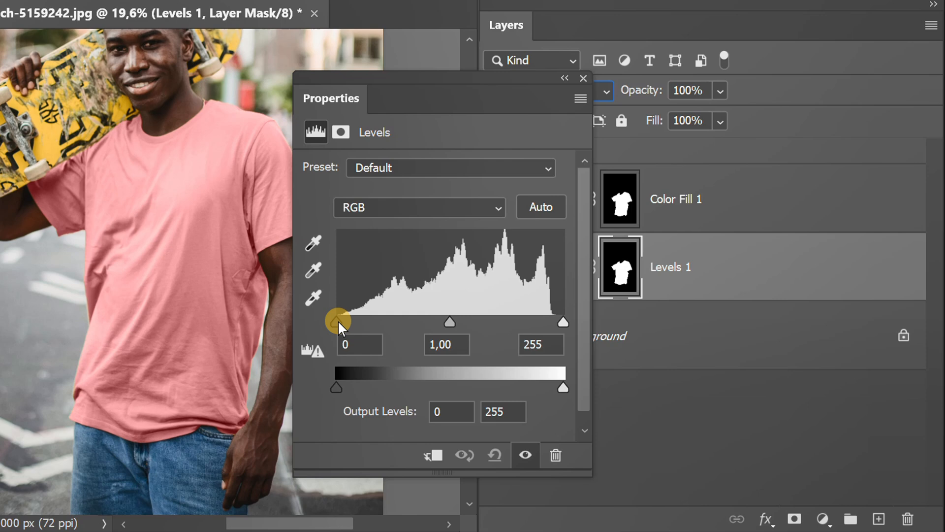
Set Levels input to 20 / 0.8 / 255 and output white to 220
left_click_drag(336, 320, 355, 320)
type("220")
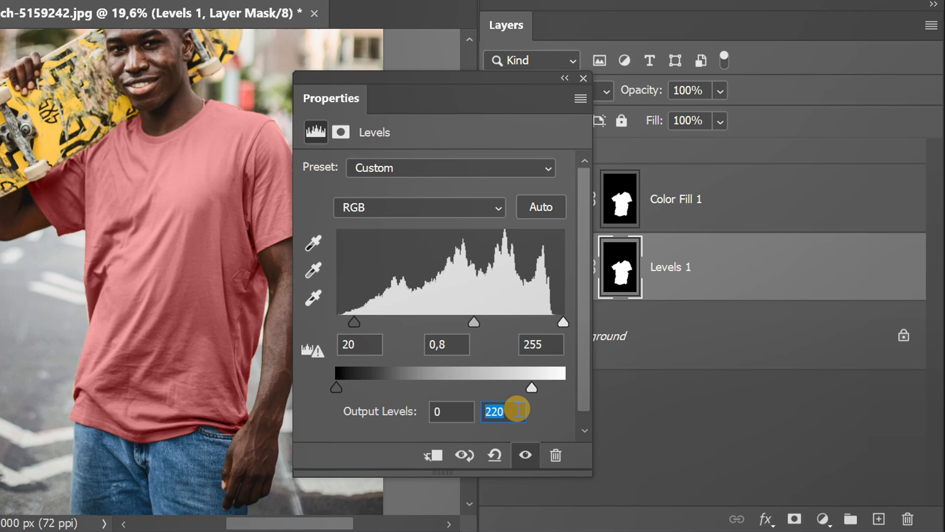
left_click(583, 78)
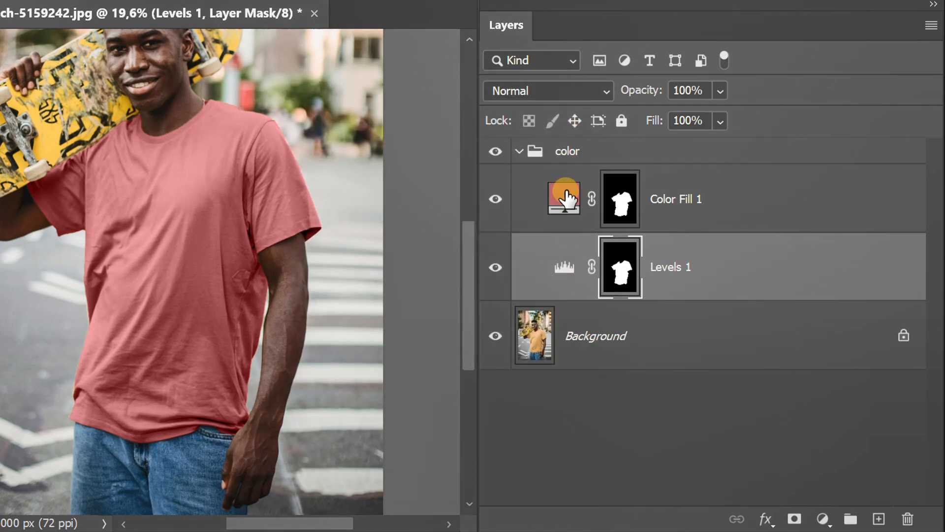
Slide Color Fill 1's hue to green in the Color Picker and confirm
double_click(563, 199)
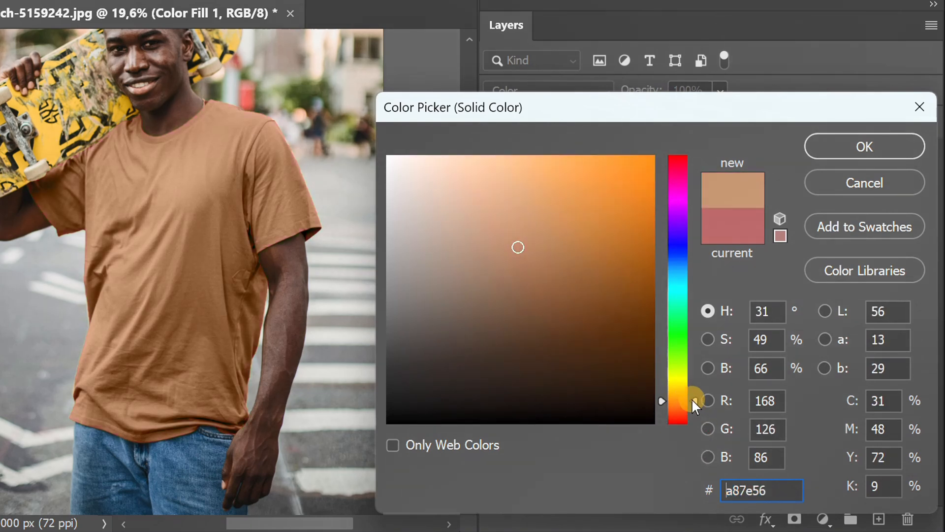
left_click_drag(675, 401, 675, 336)
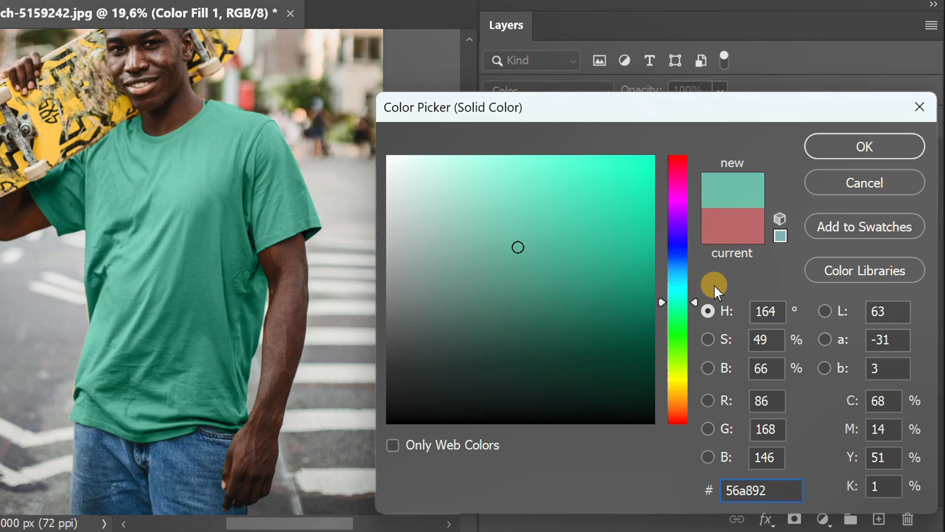
left_click(865, 146)
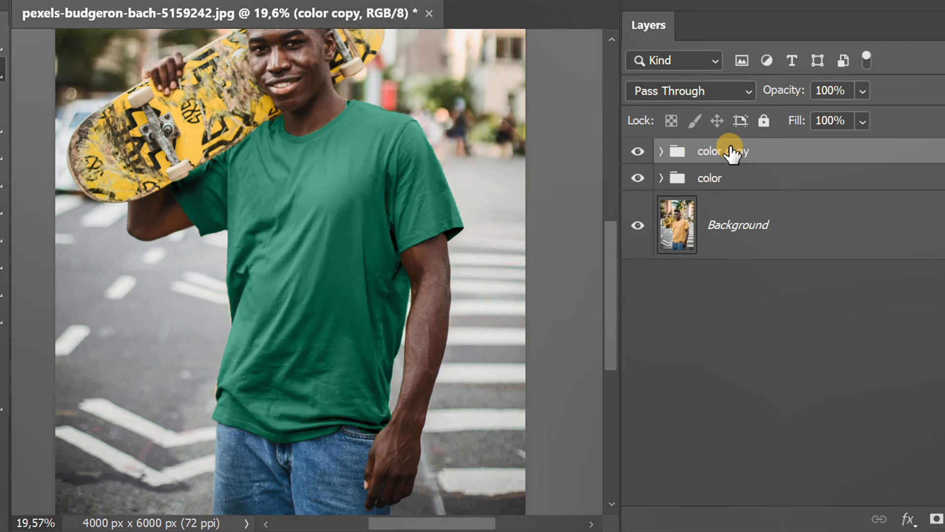
Rename the duplicated group to 'Black'
double_click(722, 151)
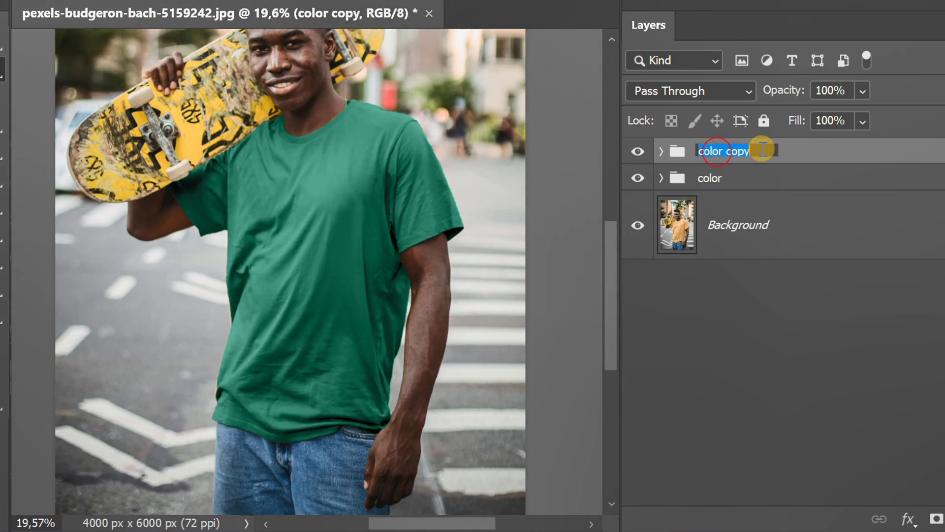
type("Black")
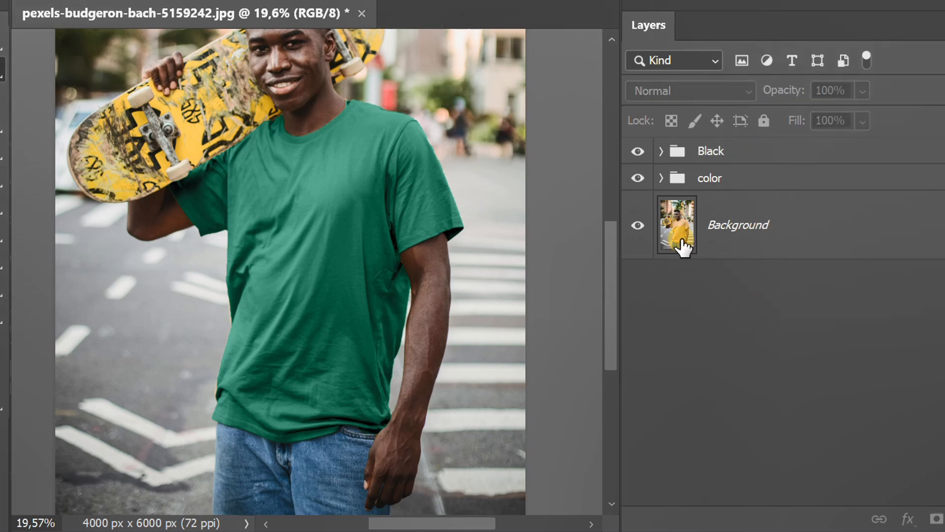
Set the Black group's Color Fill 1 to 000000, turning the shirt grey
left_click(637, 178)
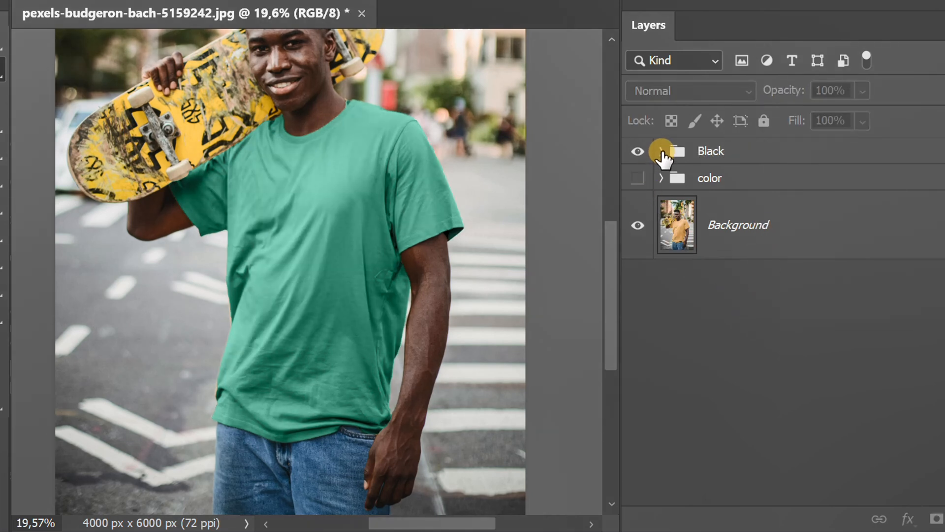
left_click(661, 150)
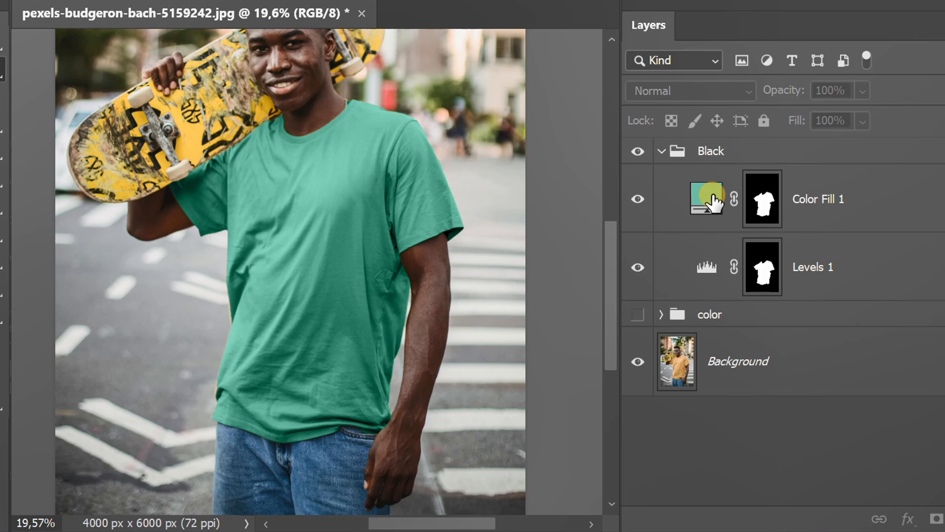
double_click(706, 199)
type("000000")
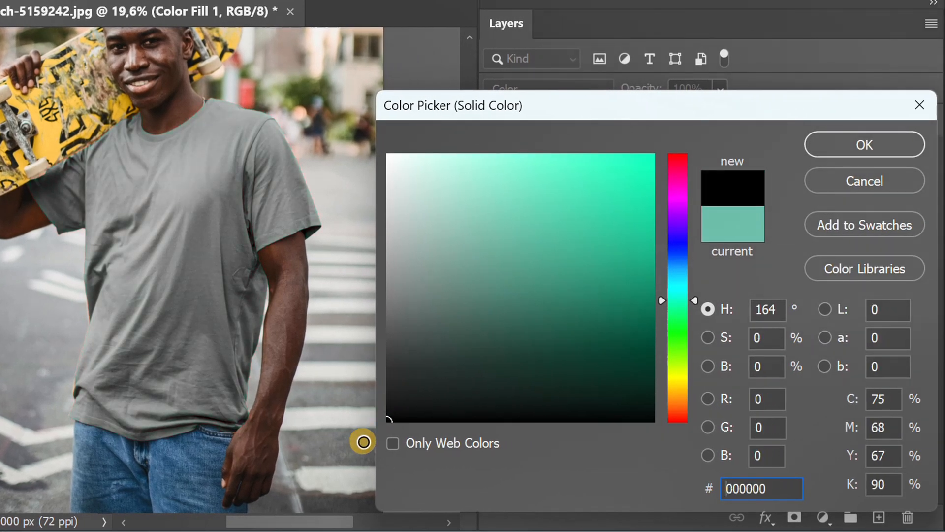
left_click(864, 144)
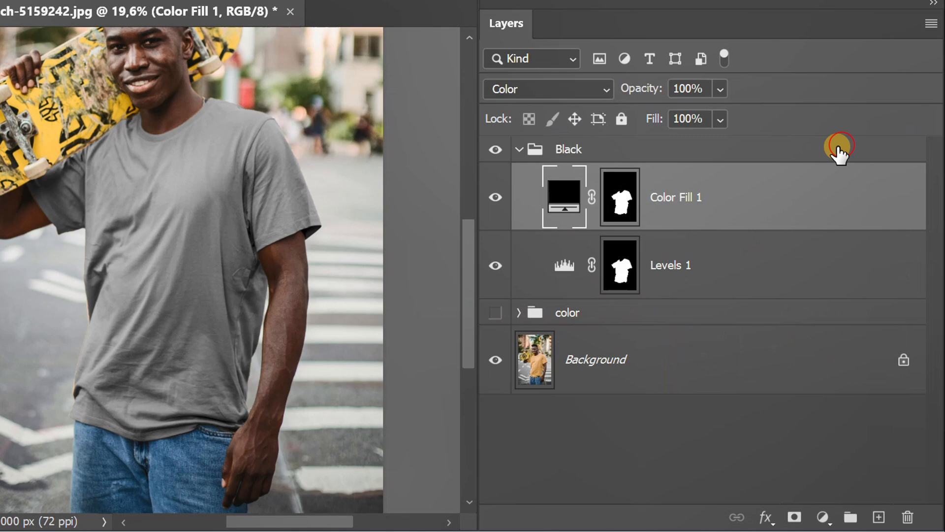
Set the Black group's Levels to input 0 / 0.30 / 200 for a black shirt
double_click(565, 265)
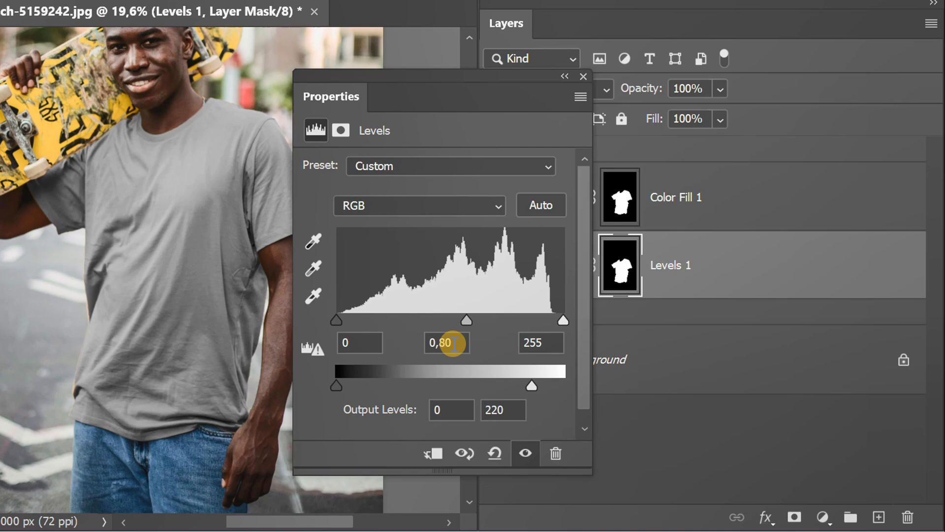
left_click_drag(467, 320, 437, 320)
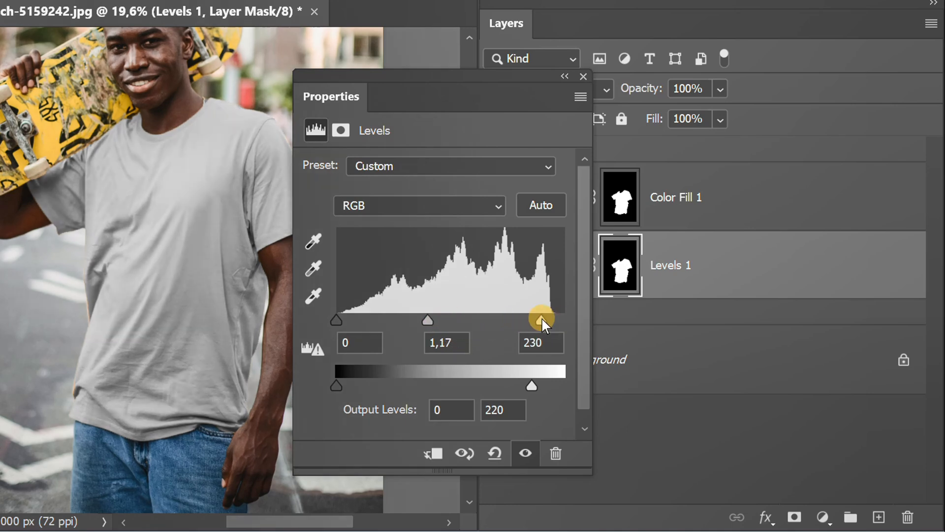
left_click_drag(540, 319, 521, 319)
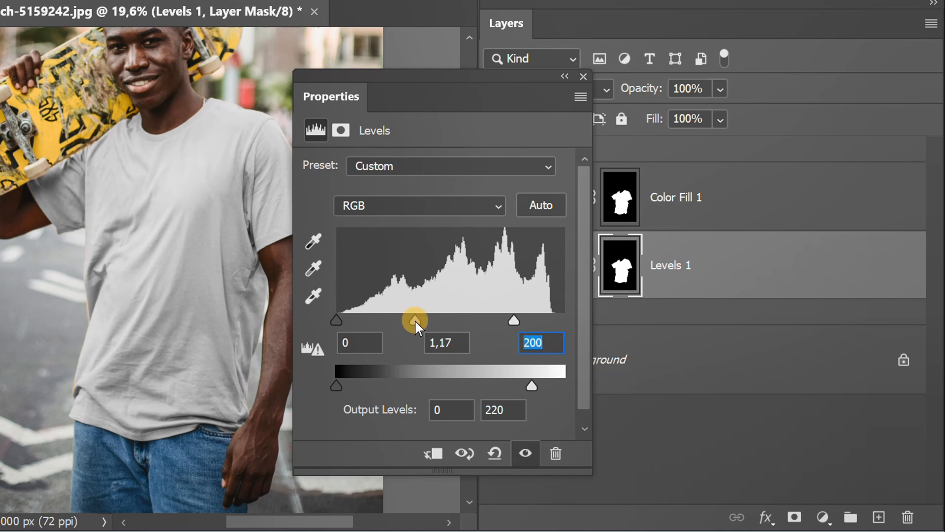
left_click_drag(414, 319, 481, 320)
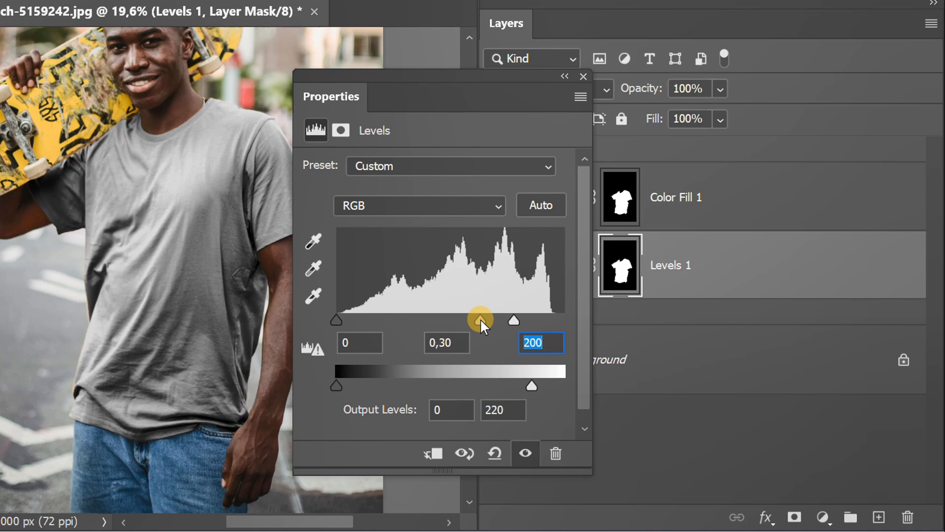
left_click_drag(480, 320, 486, 320)
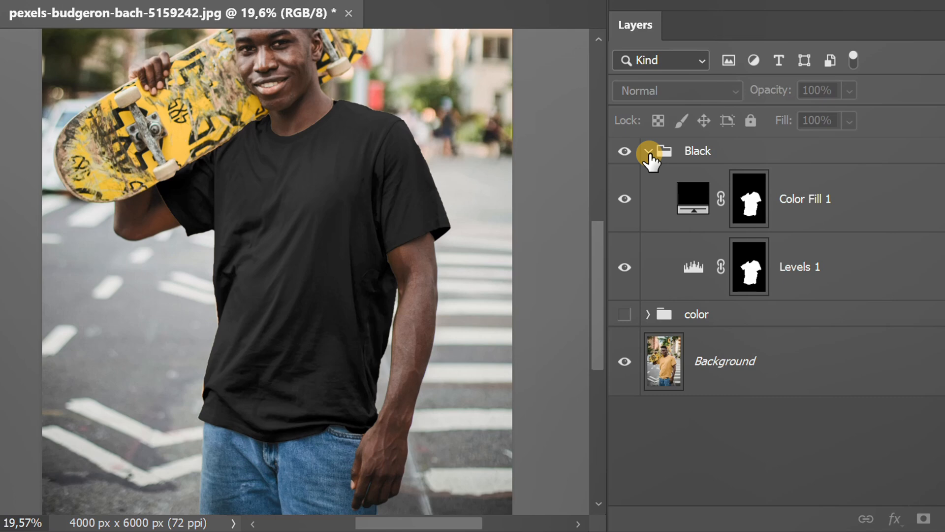
Duplicate the collapsed Black group as 'Black copy' and hide the original Black group
left_click(650, 151)
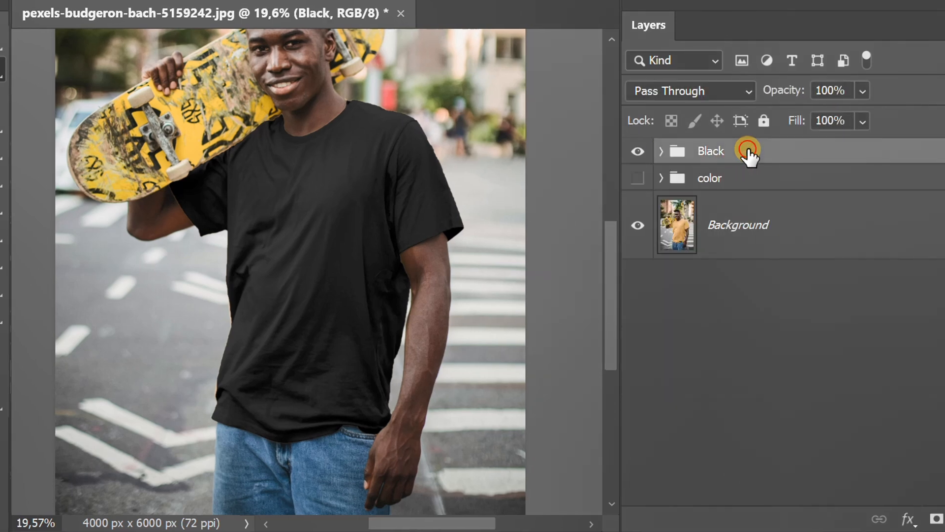
key("Ctrl+J")
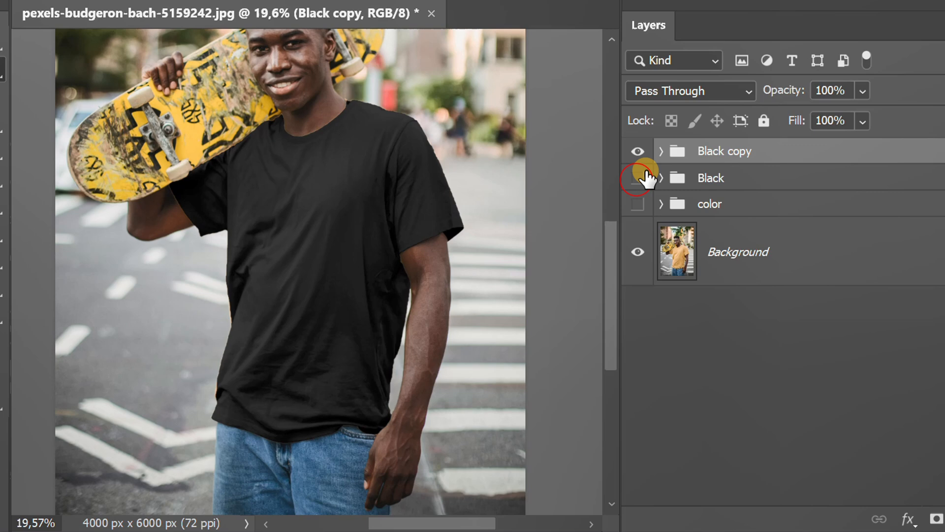
left_click(661, 151)
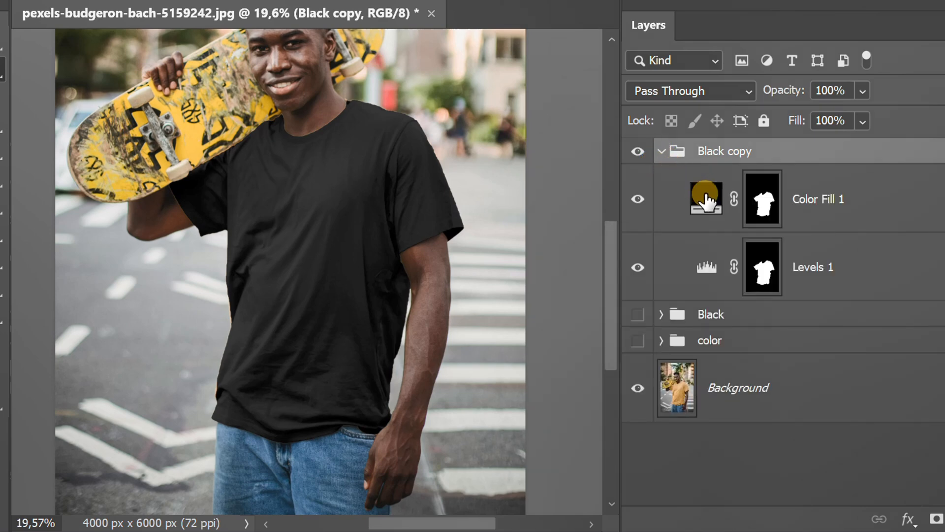
In Black copy's Levels 1, set midtone input to 0.25 and highlights to 230
double_click(706, 198)
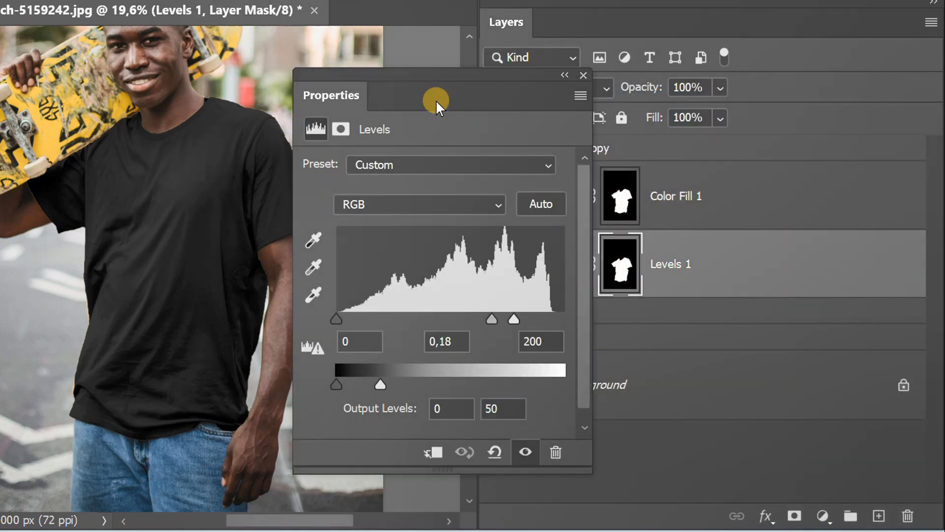
left_click(453, 341)
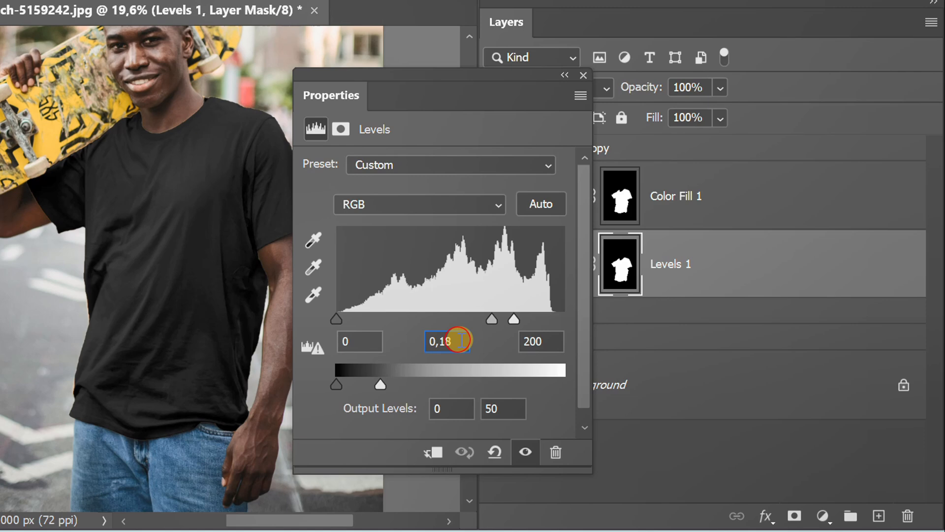
left_click_drag(491, 319, 482, 318)
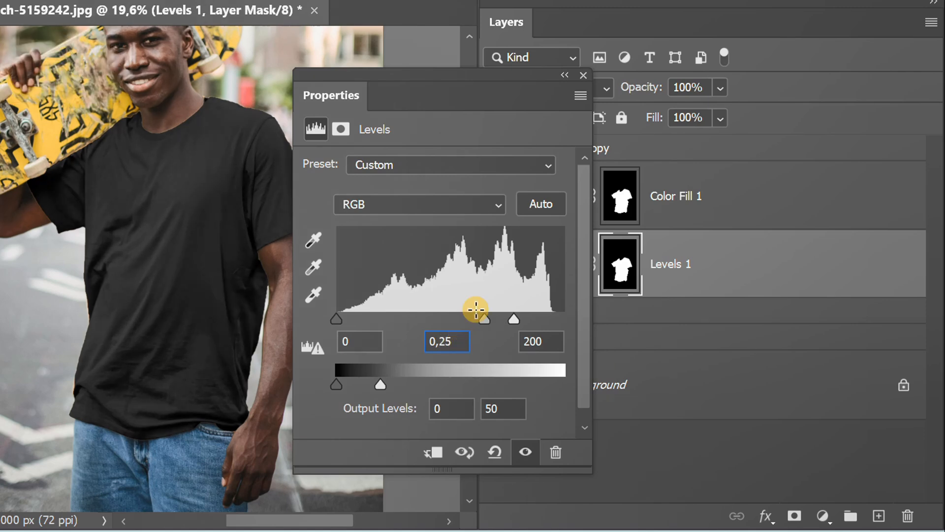
type("230")
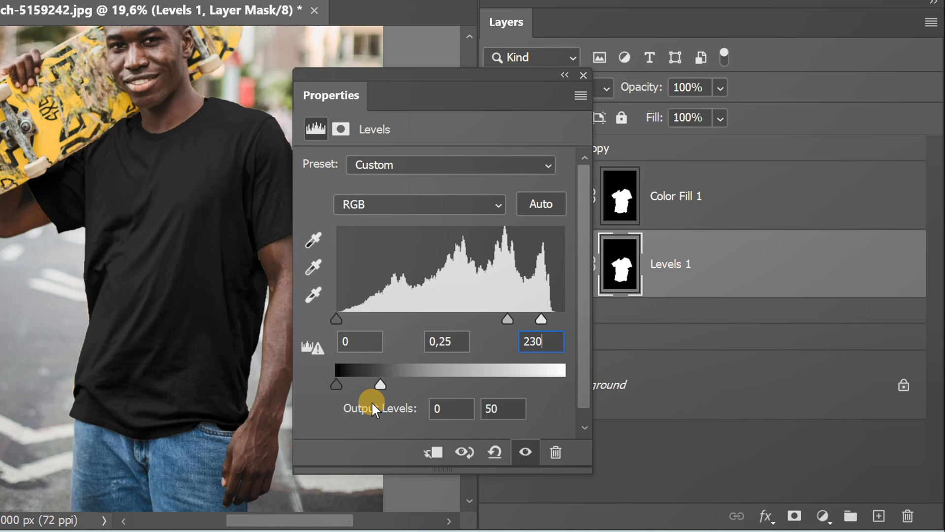
Set the Levels output range to 140 and 255
left_click(450, 409)
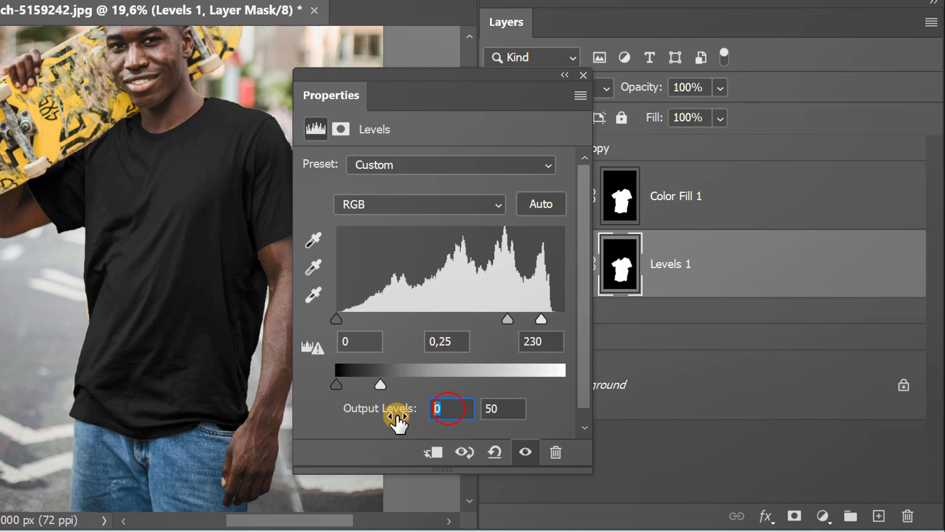
type("140")
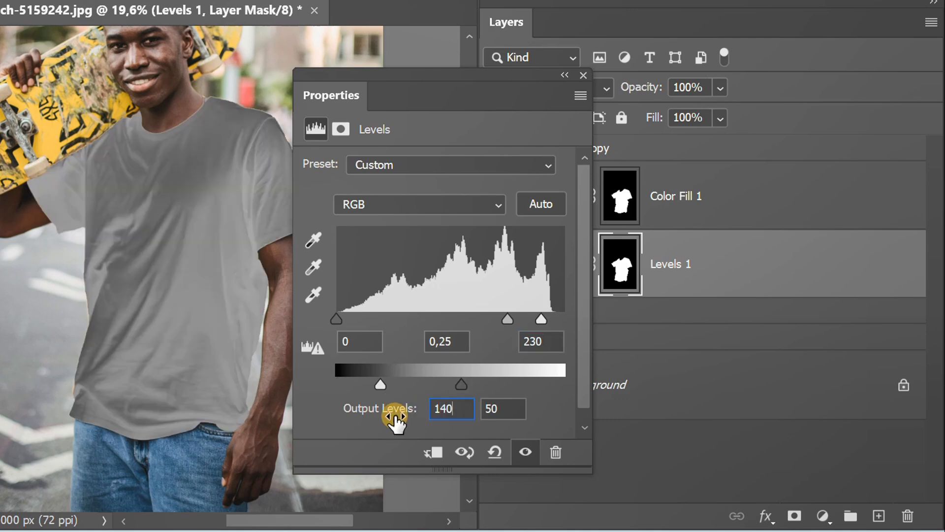
left_click(503, 409)
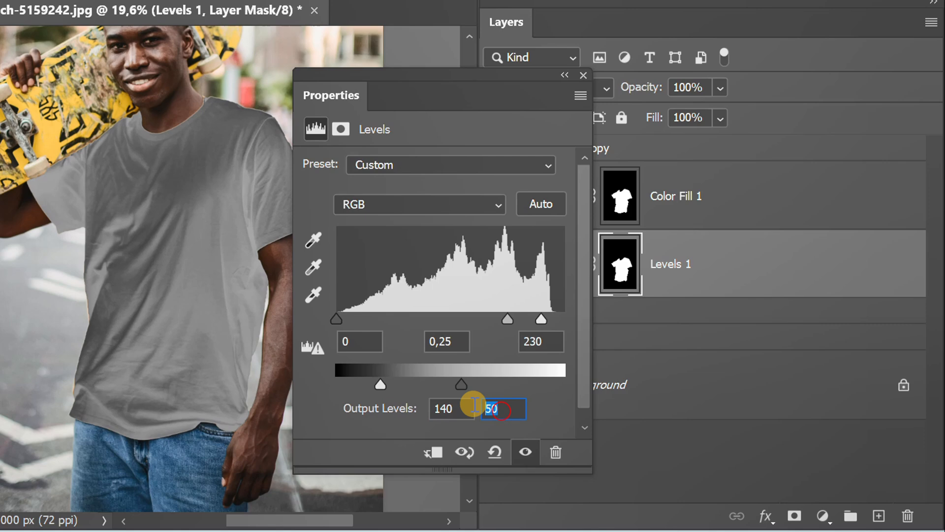
type("255")
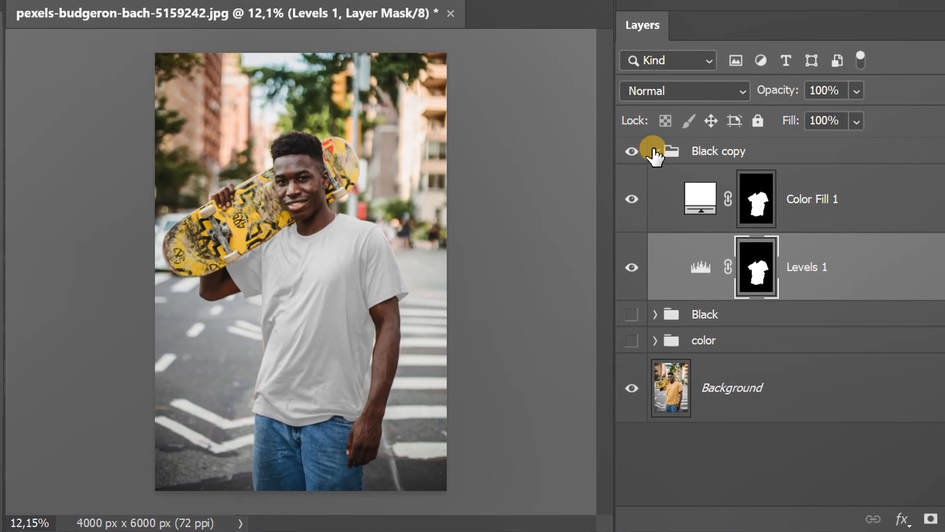
left_click(655, 151)
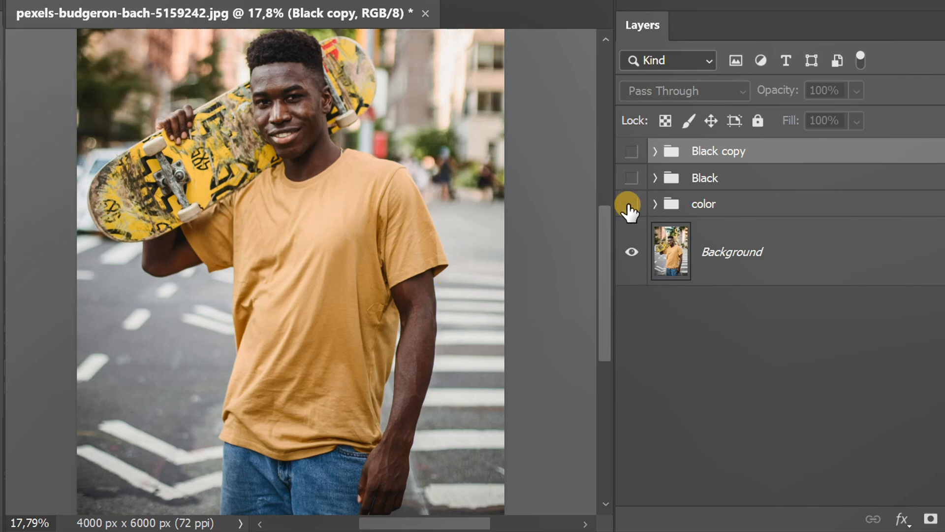
left_click(631, 204)
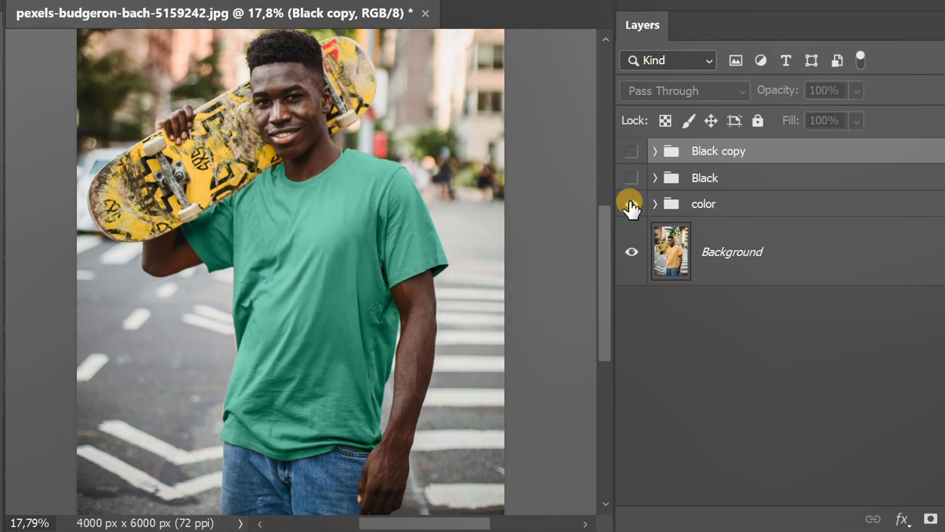
left_click(631, 178)
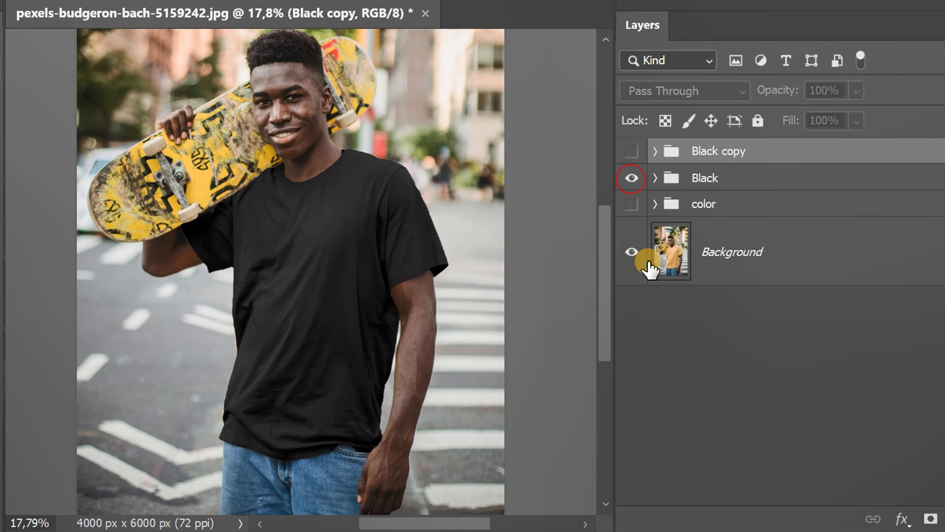
left_click(631, 151)
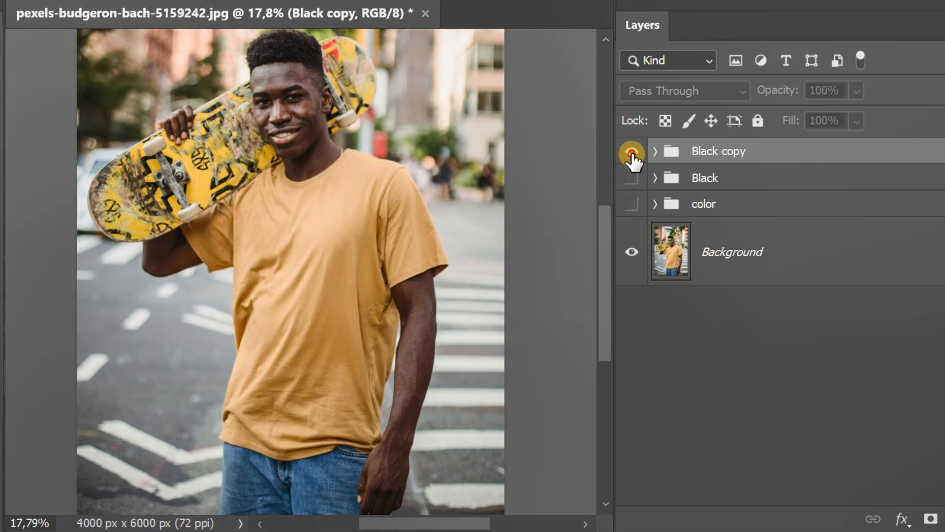
left_click(630, 151)
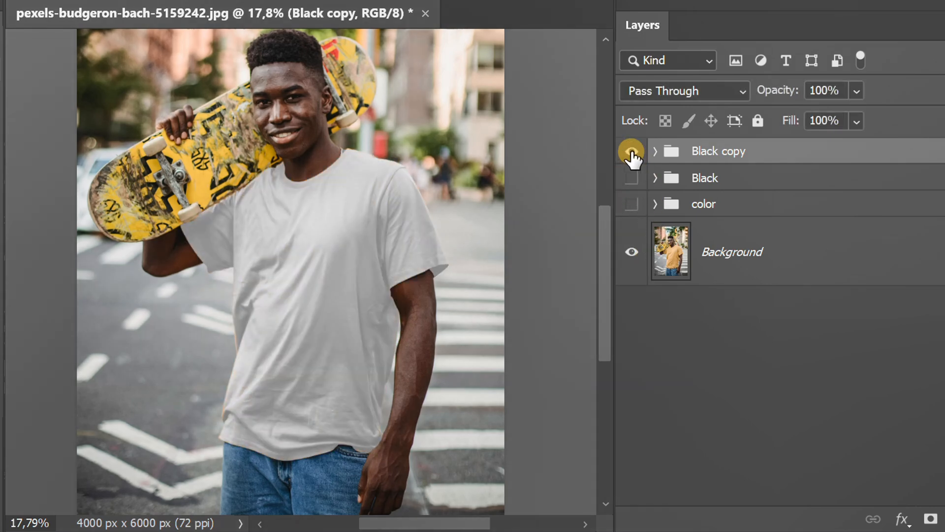